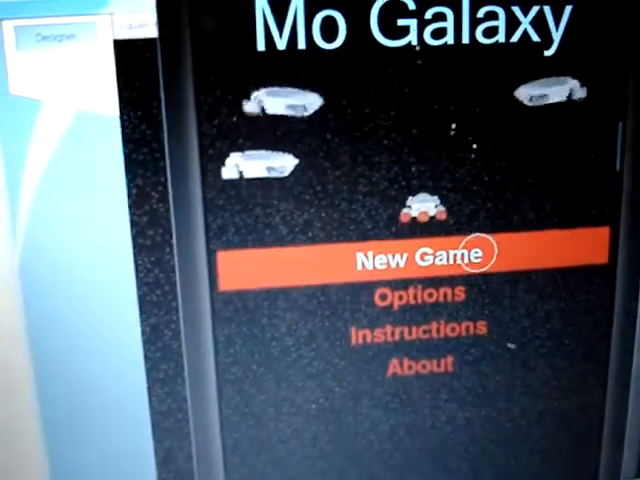
Start a new Mo Galaxy game from the main menu with New Game
click(430, 256)
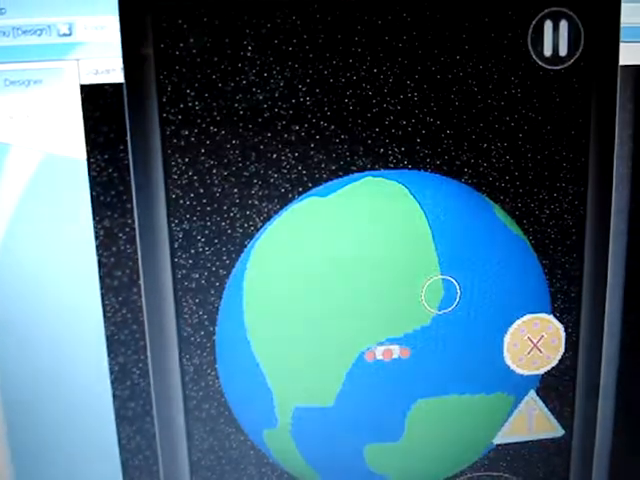